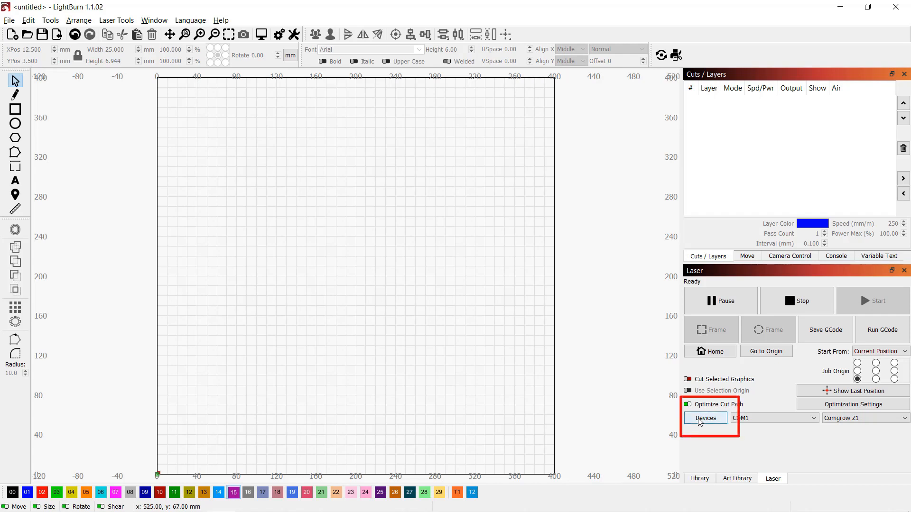
# - Create a GRBL Serial/USB laser named AtomStack A5 Pro+ with a 410 x 400 mm work area
pyautogui.click(706, 419)
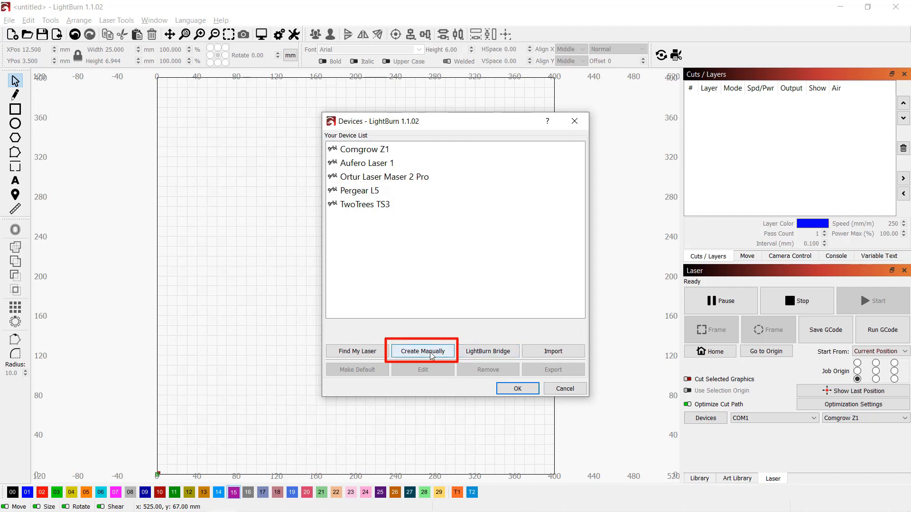
pyautogui.click(423, 352)
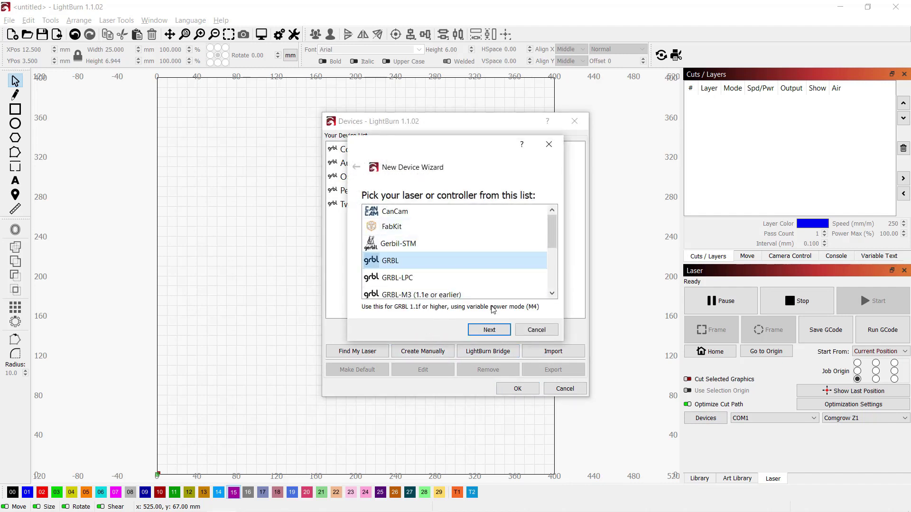
pyautogui.click(489, 330)
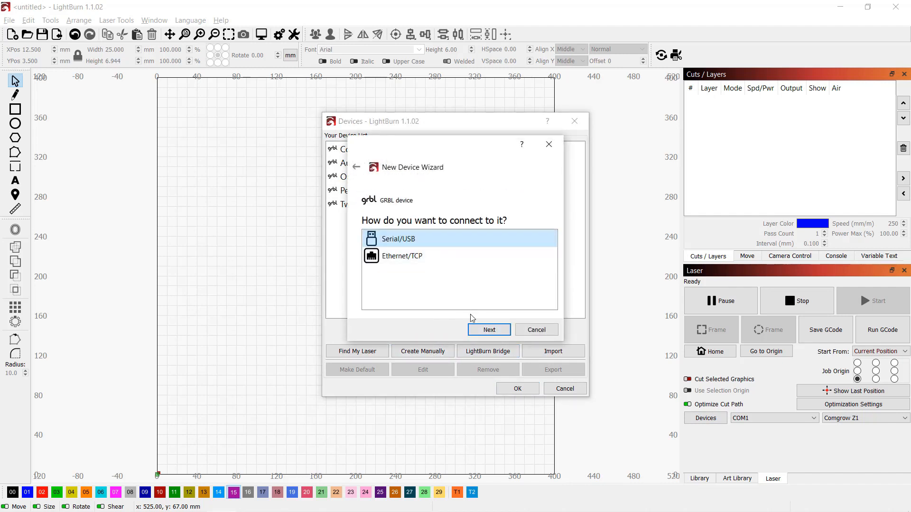
pyautogui.click(489, 329)
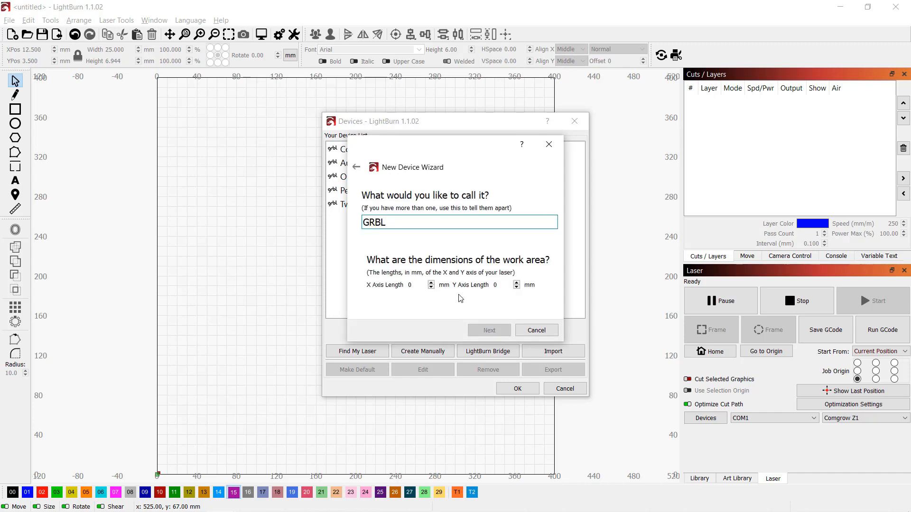
pyautogui.write('AtomStack A')
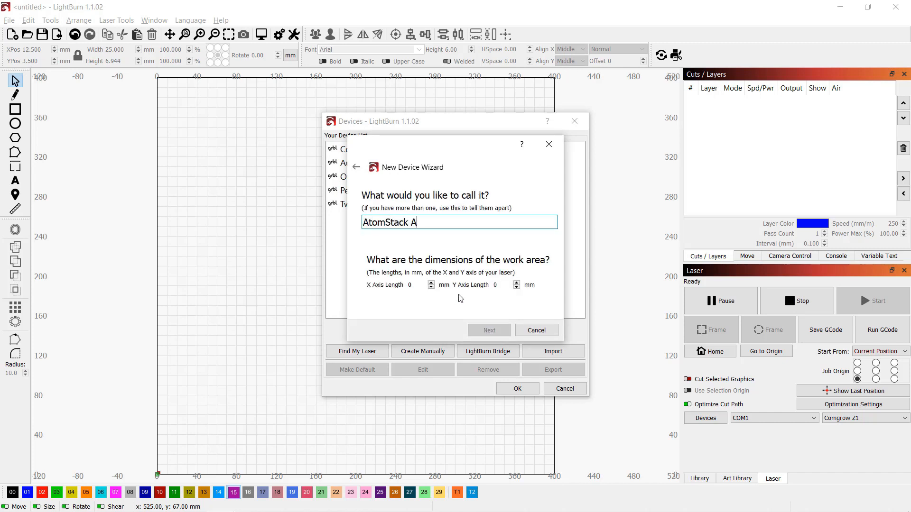
pyautogui.write('5 Pro+')
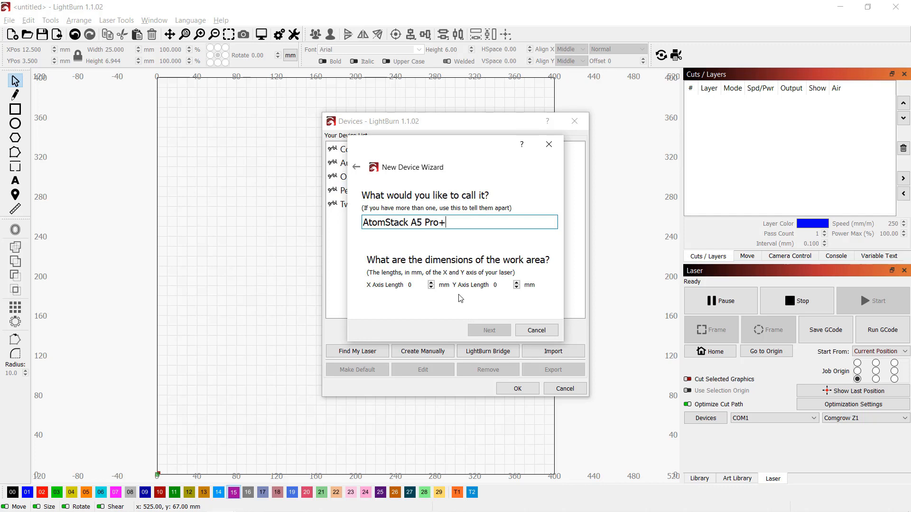
pyautogui.write('41')
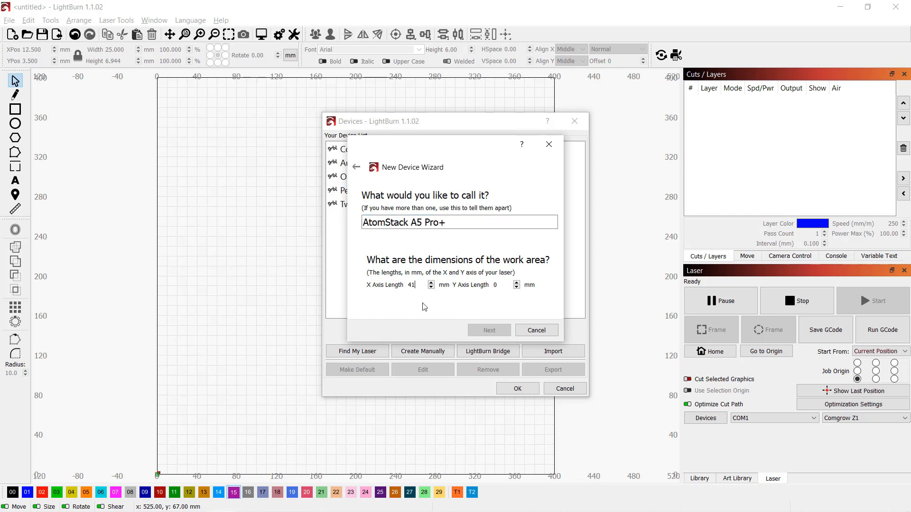
pyautogui.write('400')
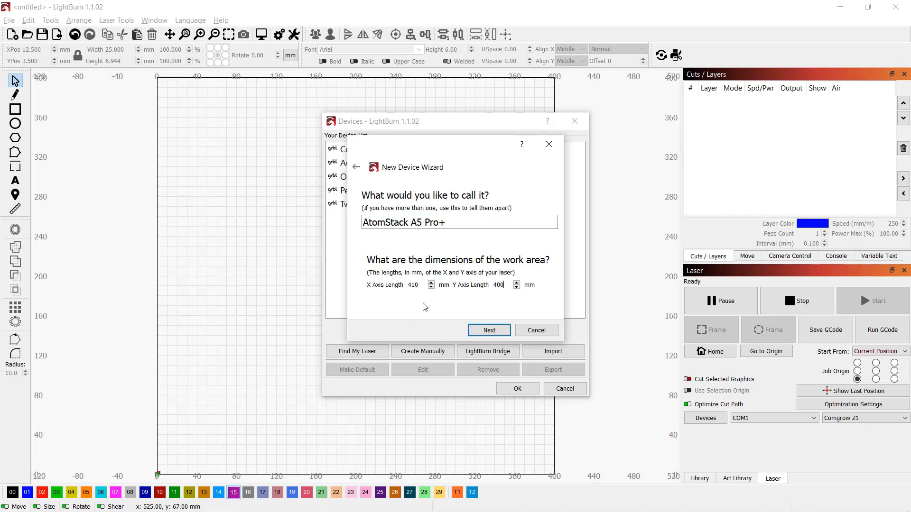
pyautogui.moveTo(500, 343)
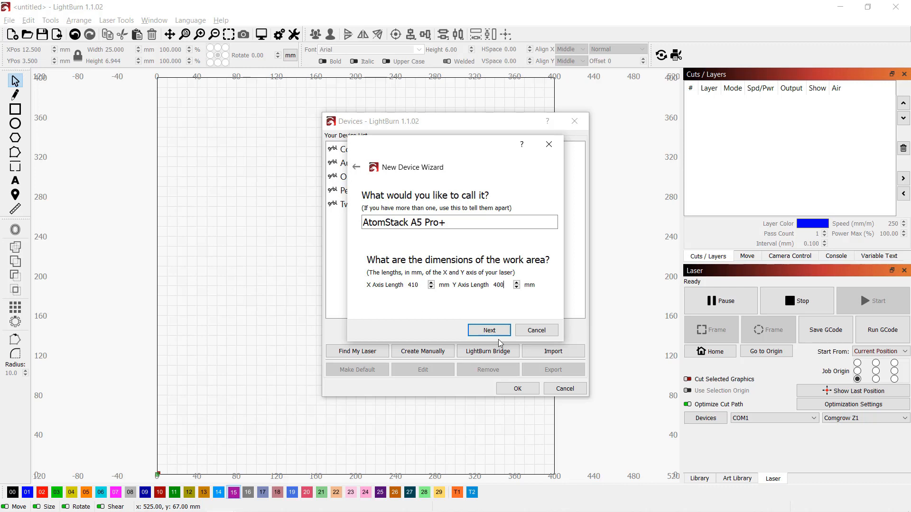
pyautogui.click(489, 331)
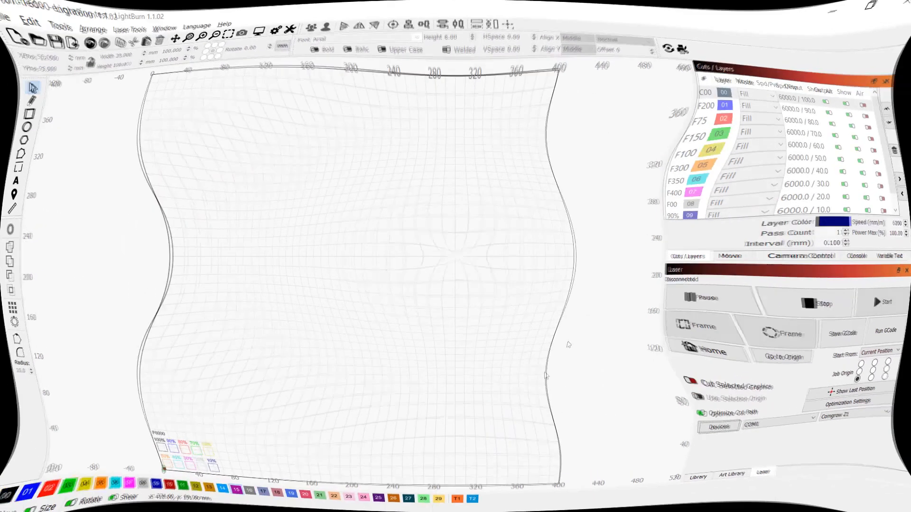
# - Scroll the F6000 test's layer list to check power steps from 100% to 10% at 6000 mm/min
pyautogui.click(774, 419)
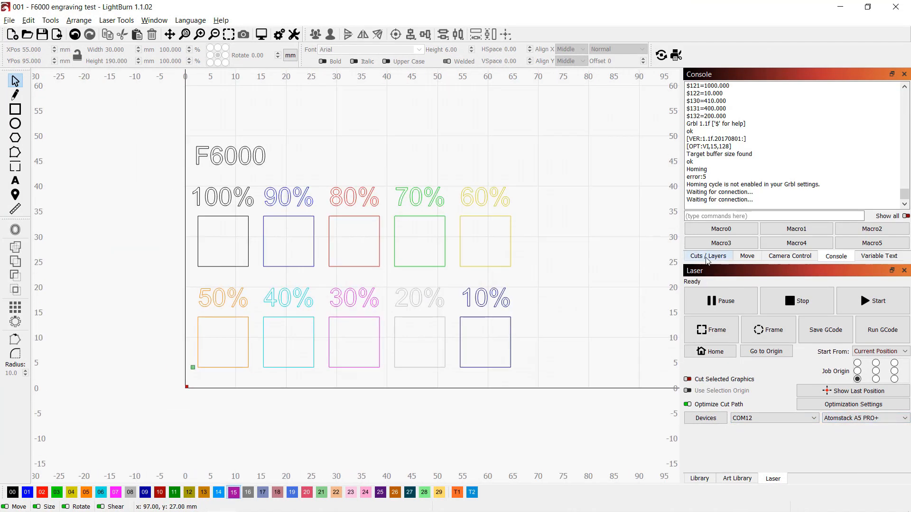
pyautogui.click(708, 256)
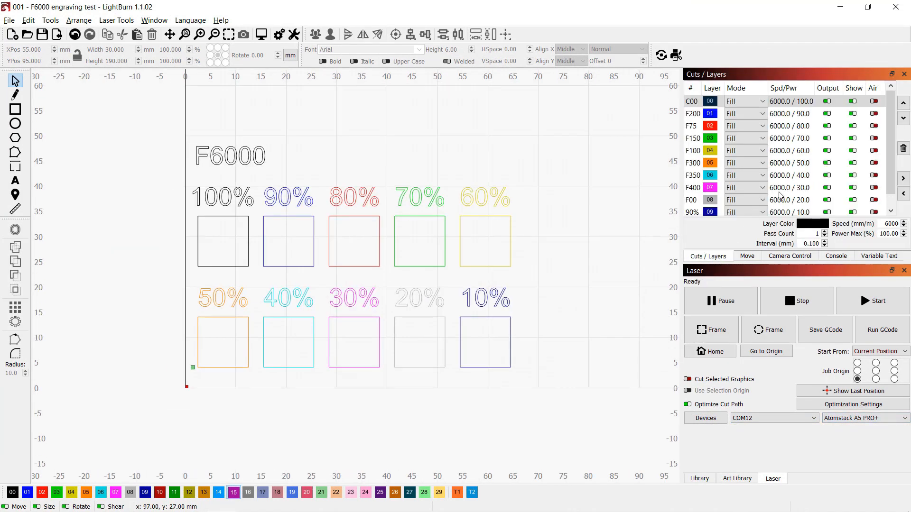
pyautogui.scroll(-3)
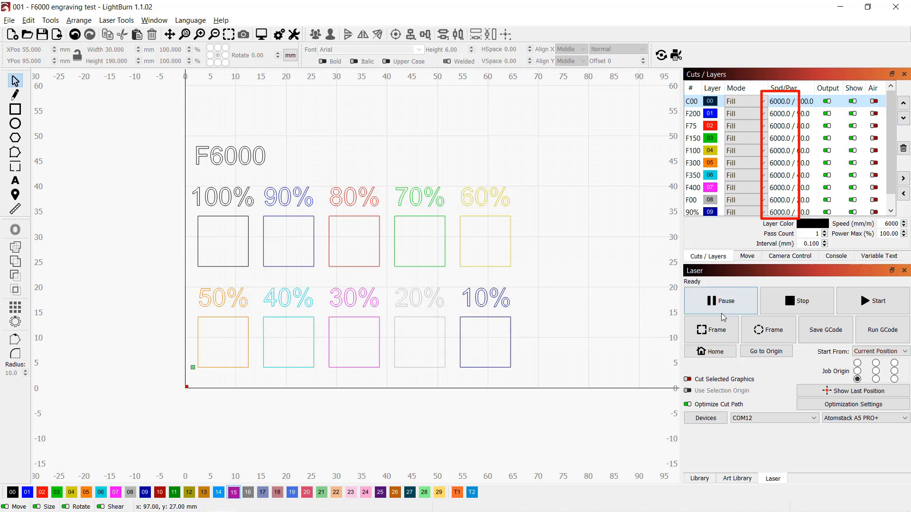
pyautogui.moveTo(723, 330)
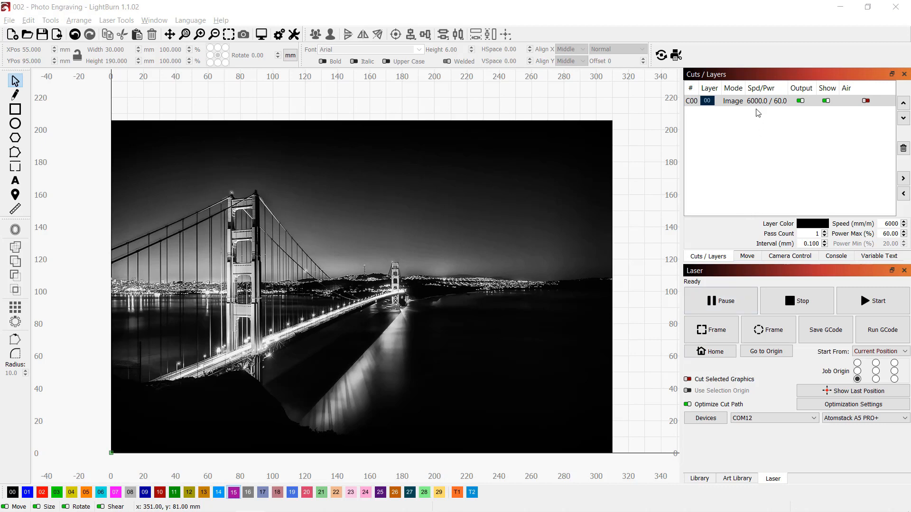
# - Inspect layer C00's cut settings: 6000 mm/min, 60% power, dithered image mode
pyautogui.doubleClick(733, 101)
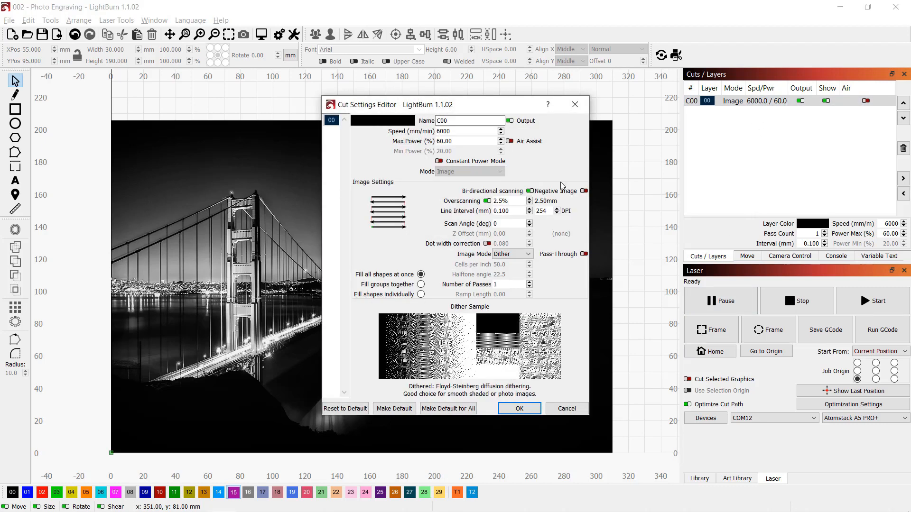
pyautogui.tripleClick(470, 141)
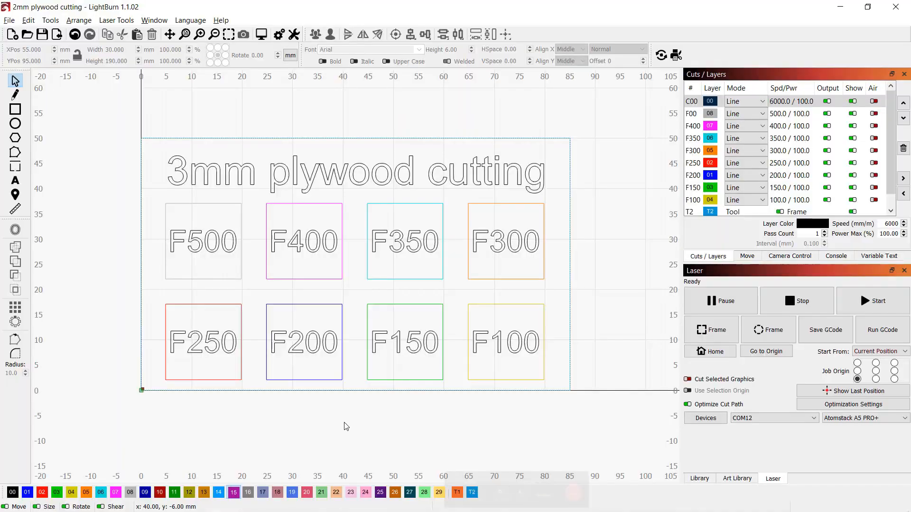
pyautogui.moveTo(350, 426)
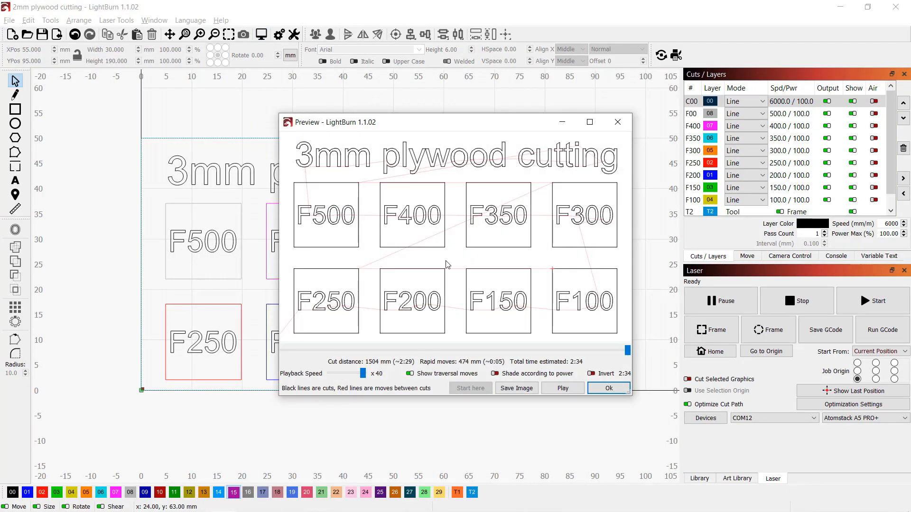
# - Replay the plywood test simulation of the F500 to F100 squares
pyautogui.click(562, 388)
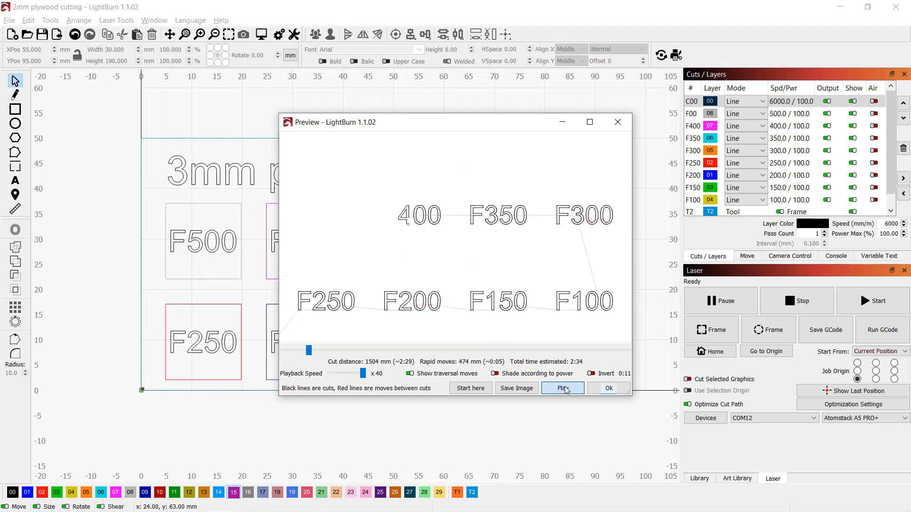
pyautogui.click(562, 388)
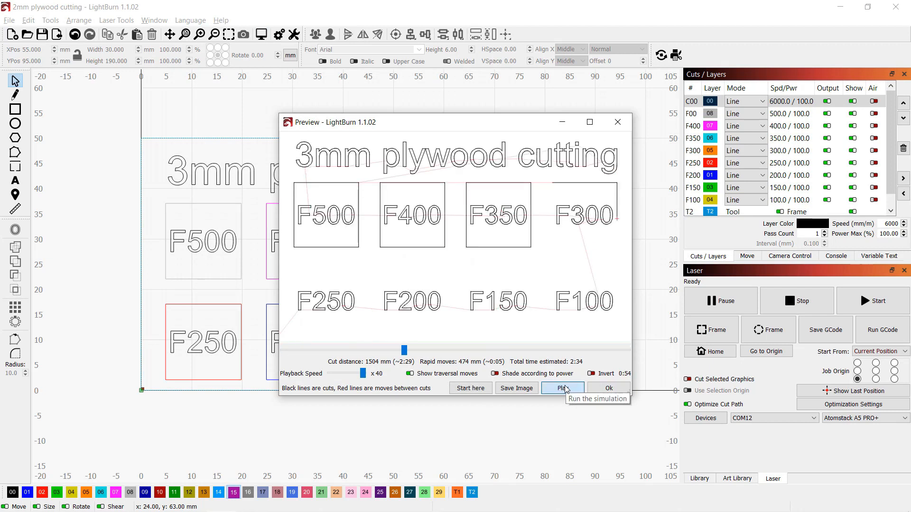
pyautogui.click(563, 388)
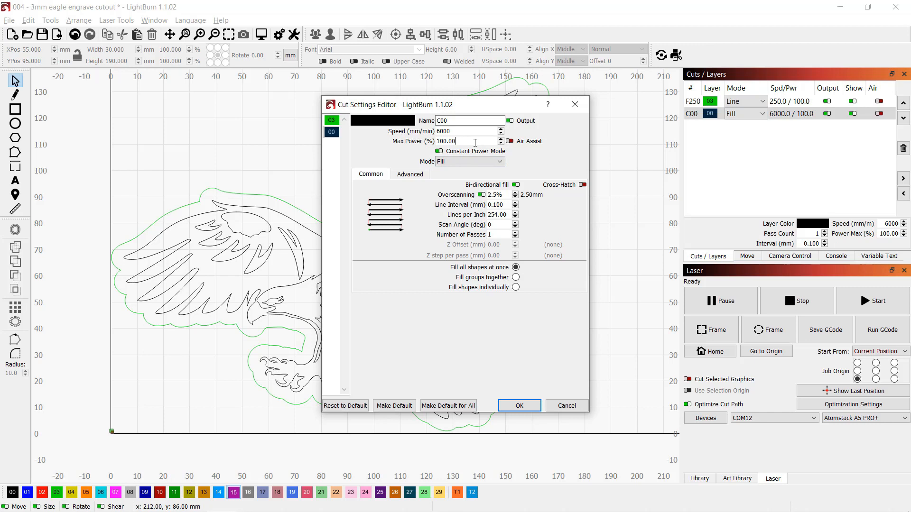
# - Close the eagle fill layer's cut settings after confirming 6000 mm/min at 100% power
pyautogui.click(519, 406)
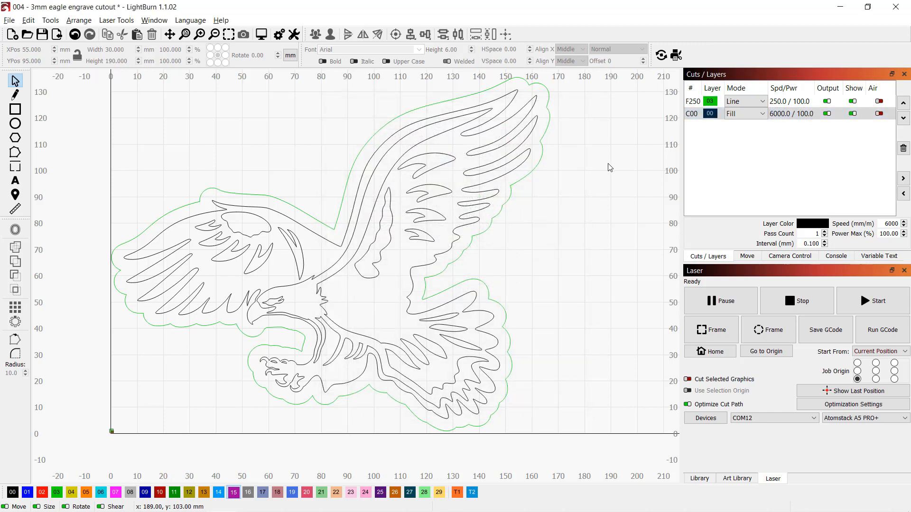
pyautogui.moveTo(606, 171)
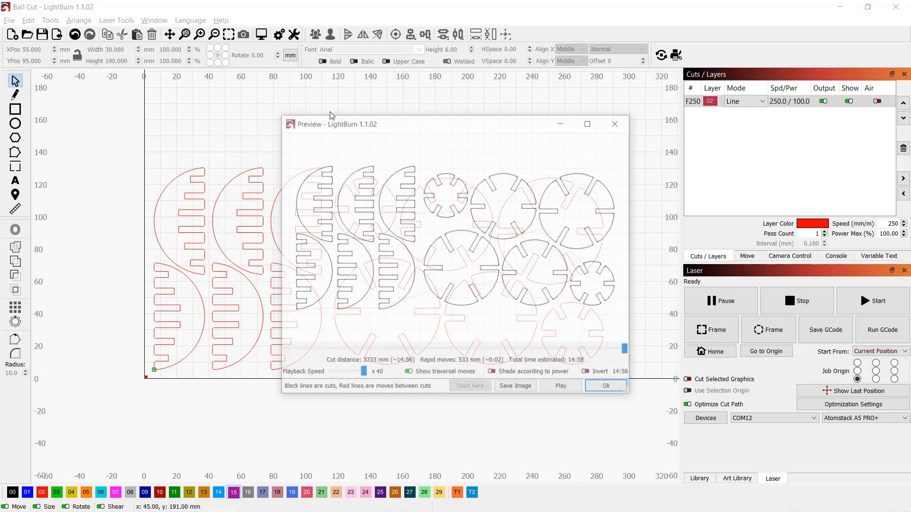
# - Play the cut simulation of the interlocking ball pieces
pyautogui.click(562, 388)
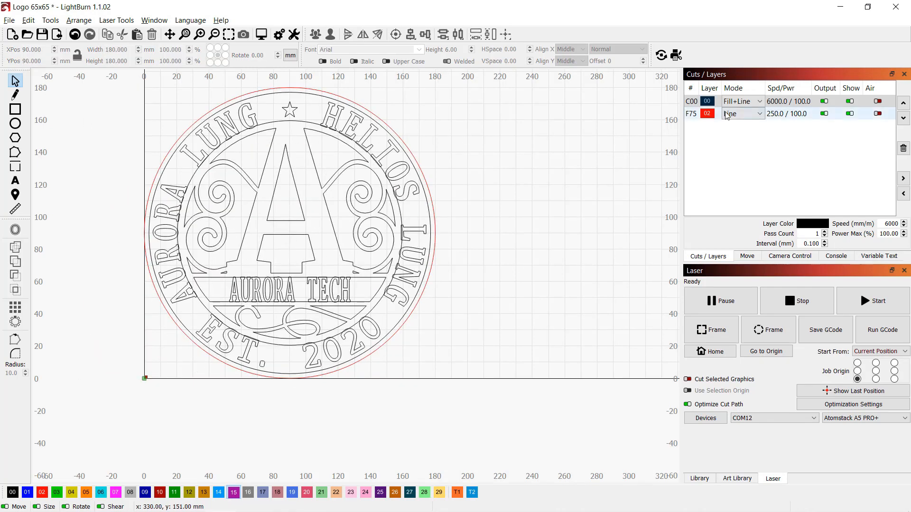
# - Switch logo layer C00 from Fill+Line to Fill and play the engraving preview
pyautogui.click(741, 101)
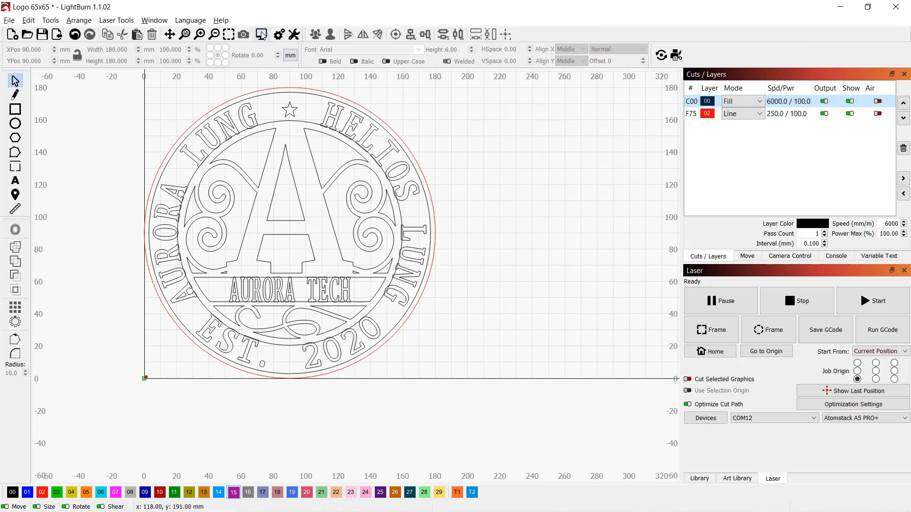
pyautogui.click(261, 34)
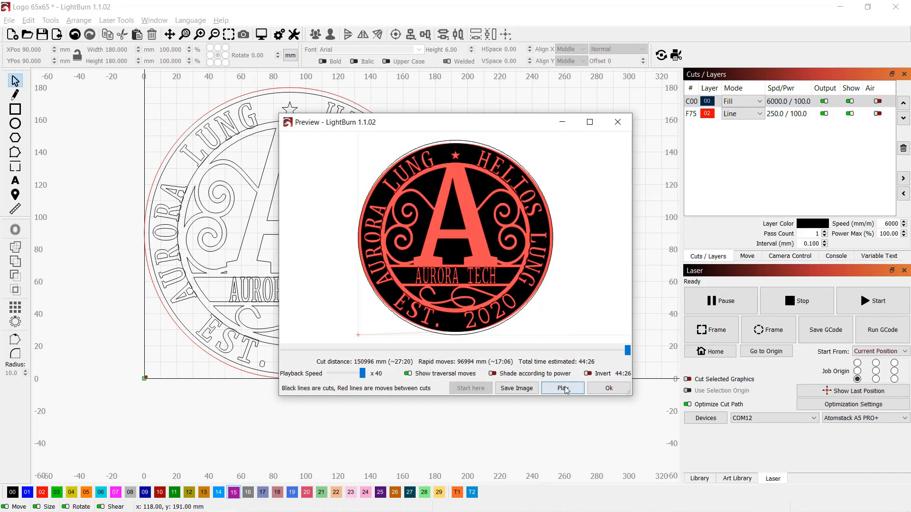
pyautogui.click(562, 388)
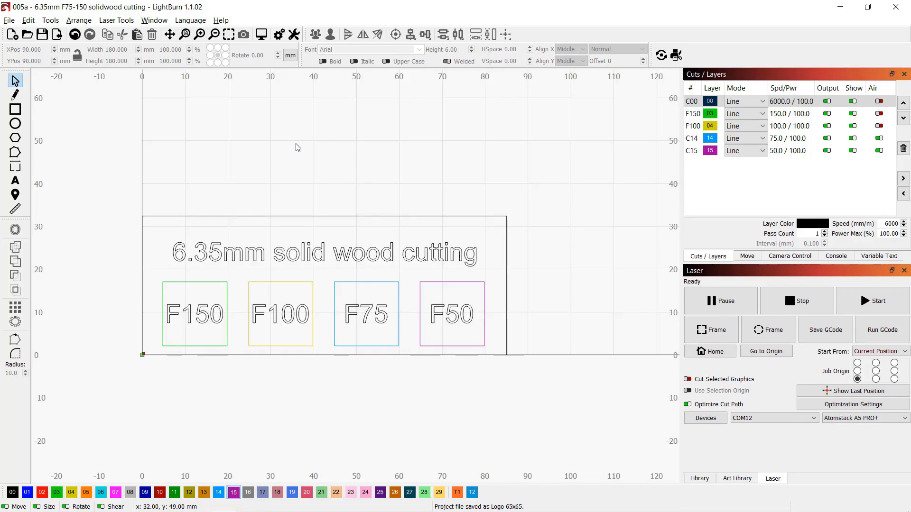
# - Preview and play the 6.35mm solid wood cutting simulation
pyautogui.click(691, 150)
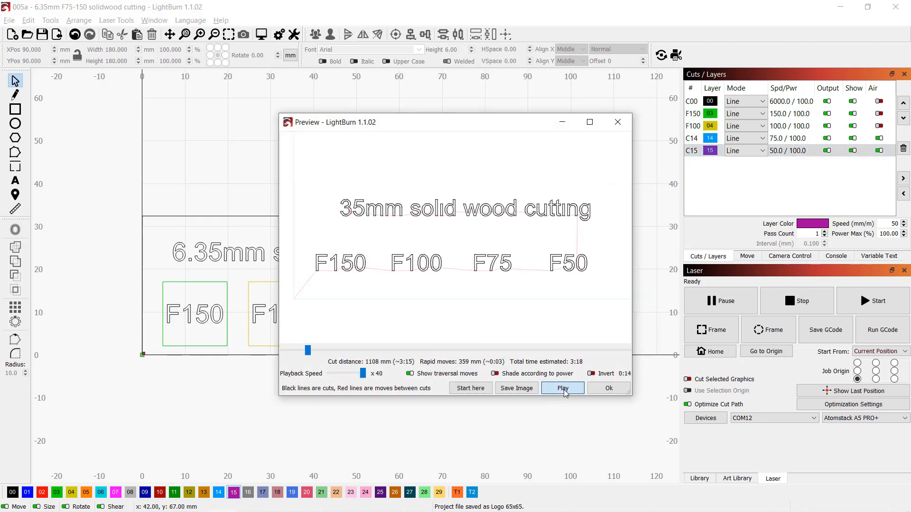
pyautogui.click(562, 388)
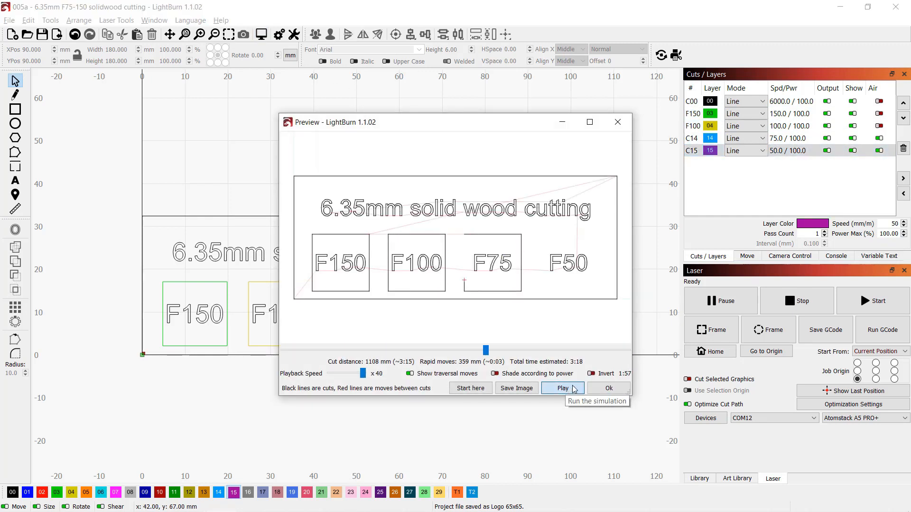
pyautogui.click(563, 388)
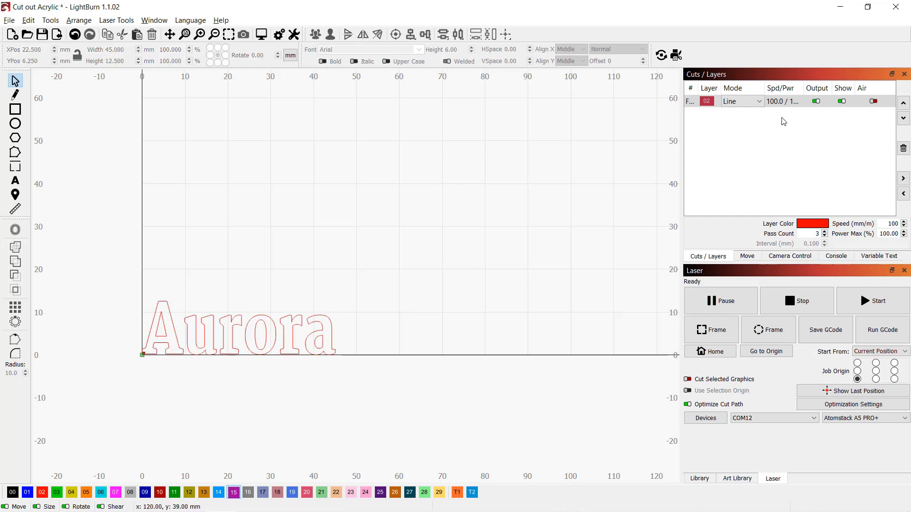
# - Inspect layer F100's cut settings for the Aurora letters: 100 mm/min, 3 passes
pyautogui.doubleClick(689, 101)
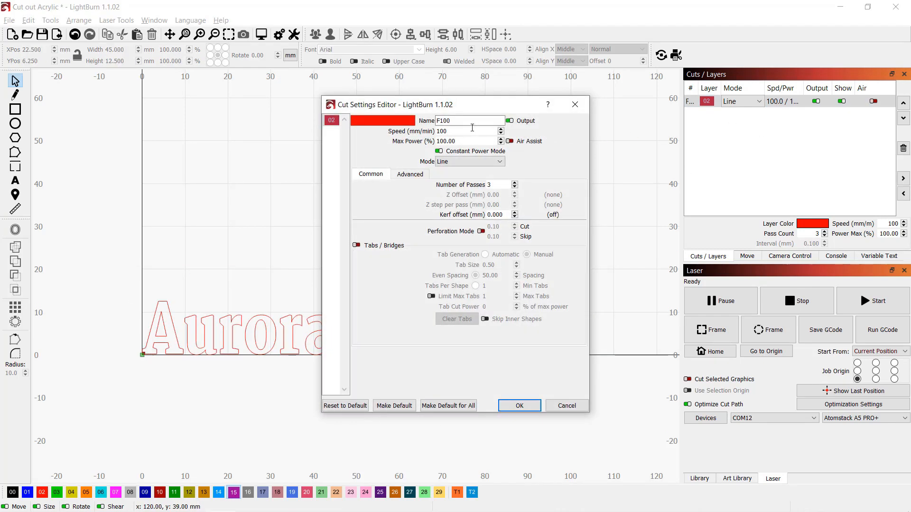
pyautogui.click(467, 141)
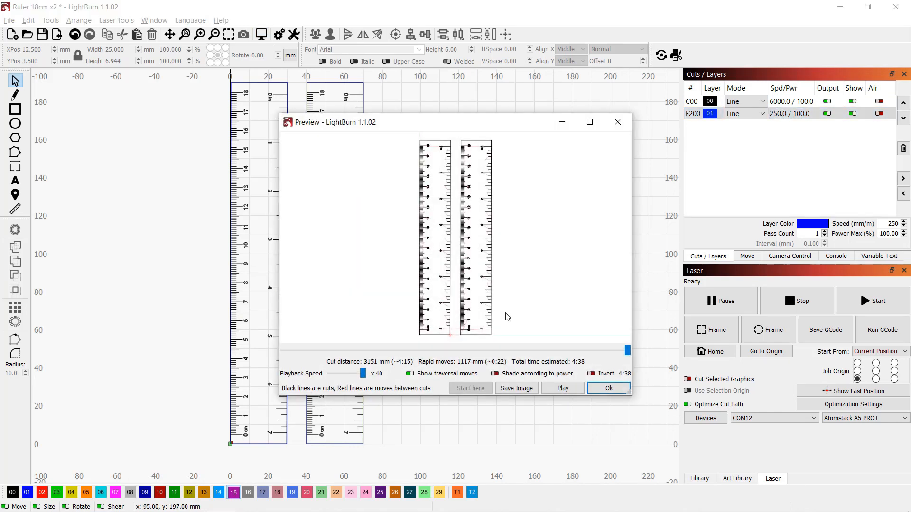
pyautogui.moveTo(550, 377)
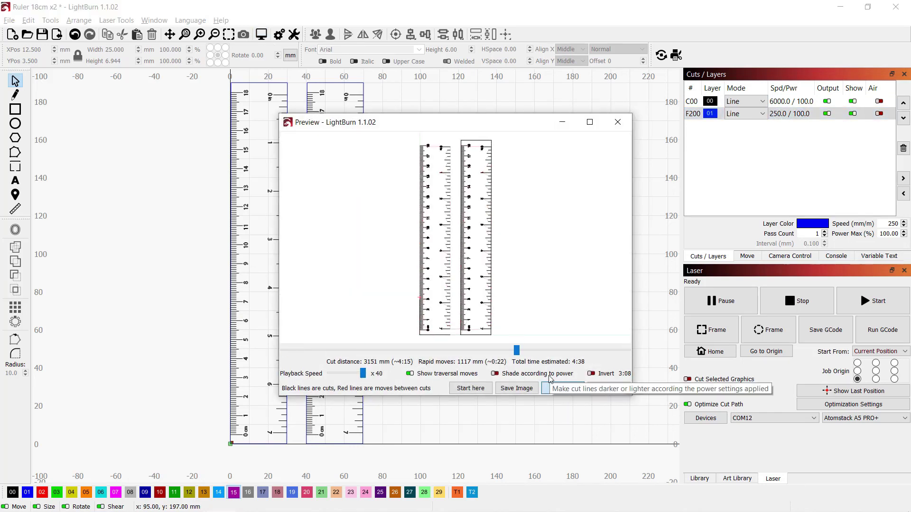